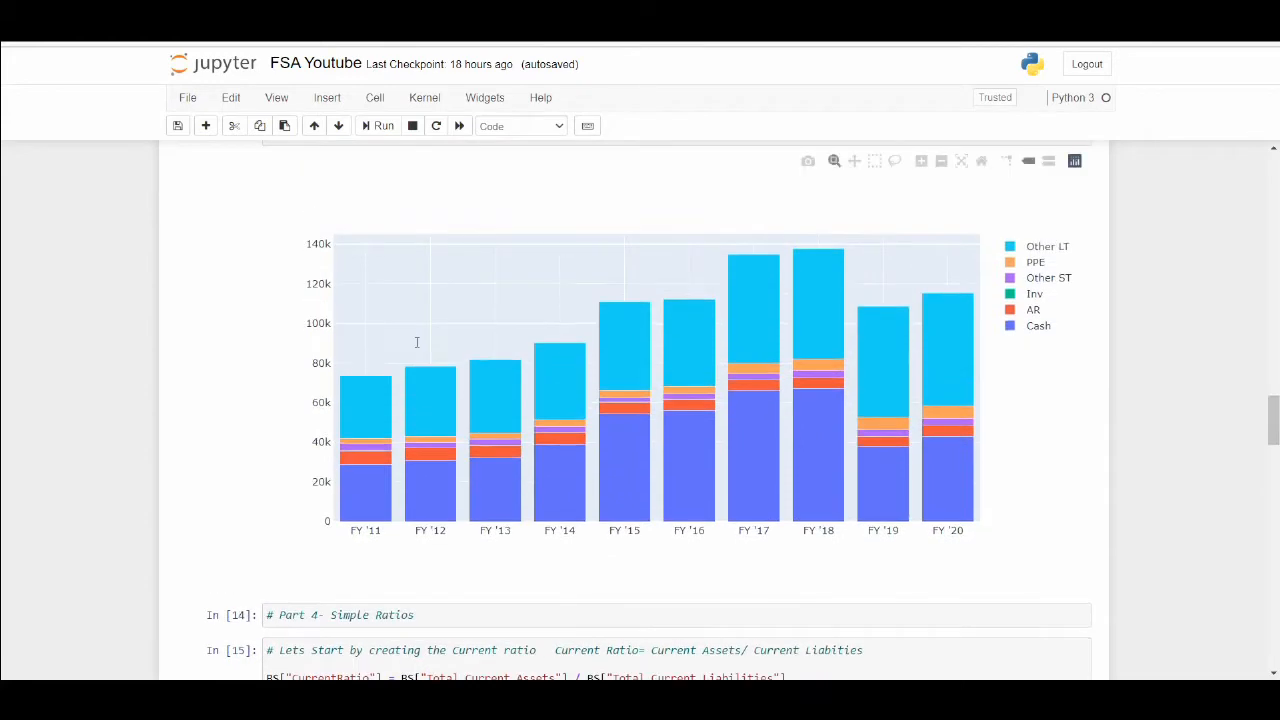
Scroll down to the CurrentRatio formula cell above its bar chart and click into it.
scroll("down", 3)
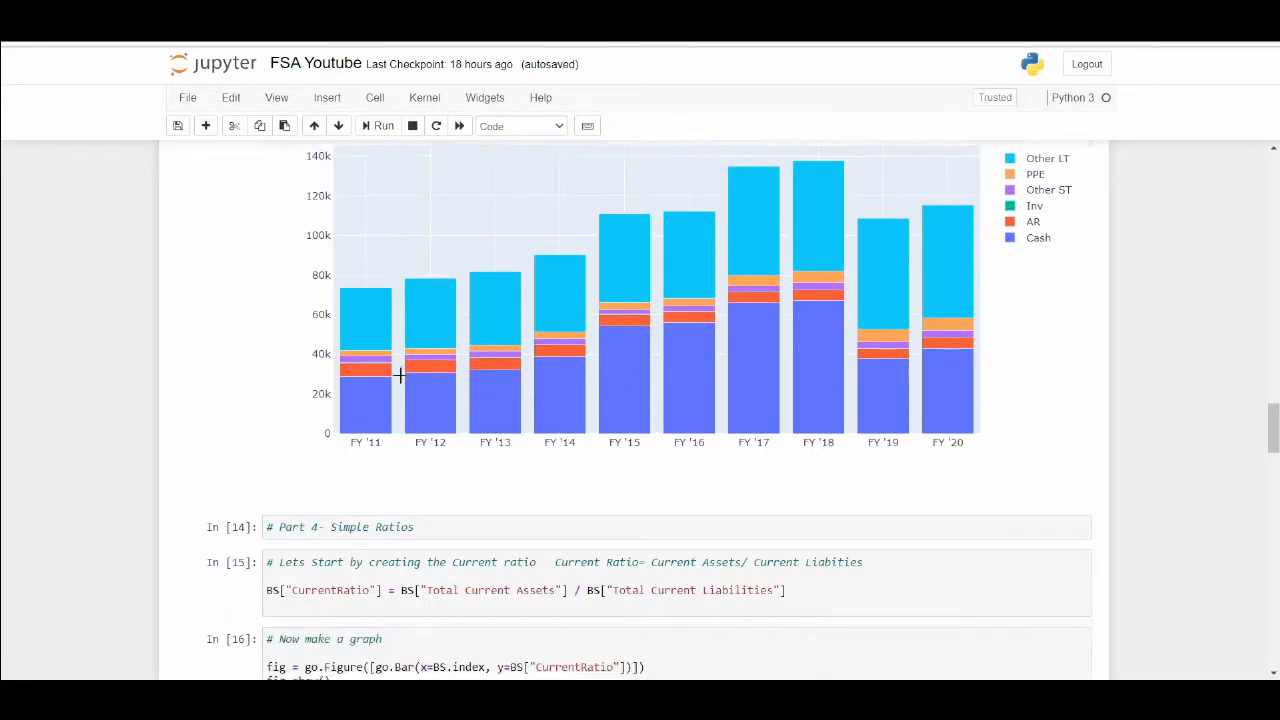
scroll("down", 3)
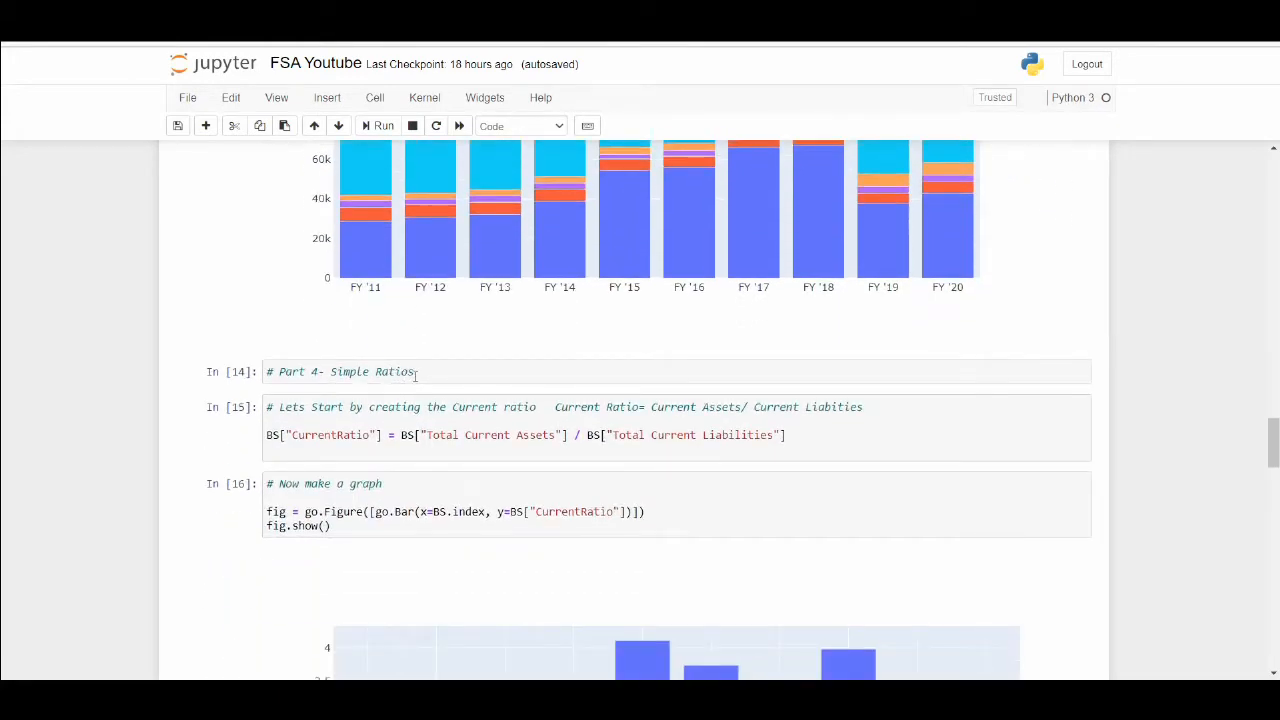
scroll("down", 3)
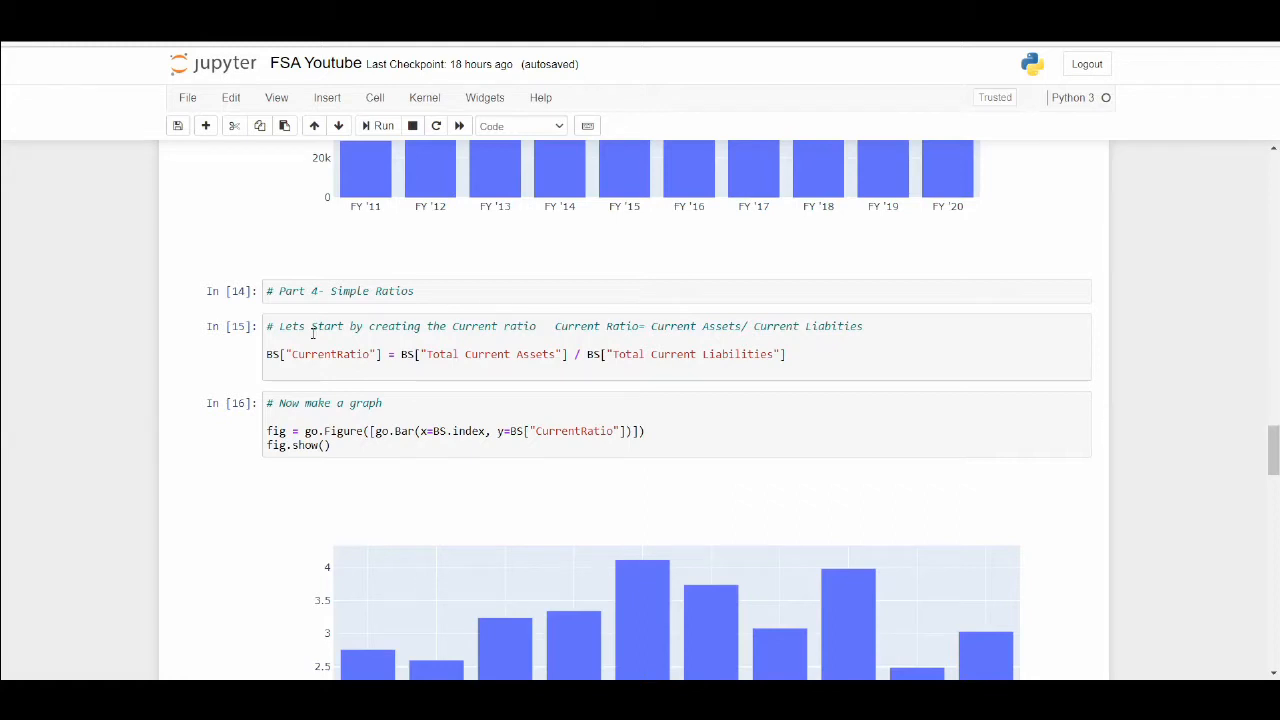
mouse_move(296, 318)
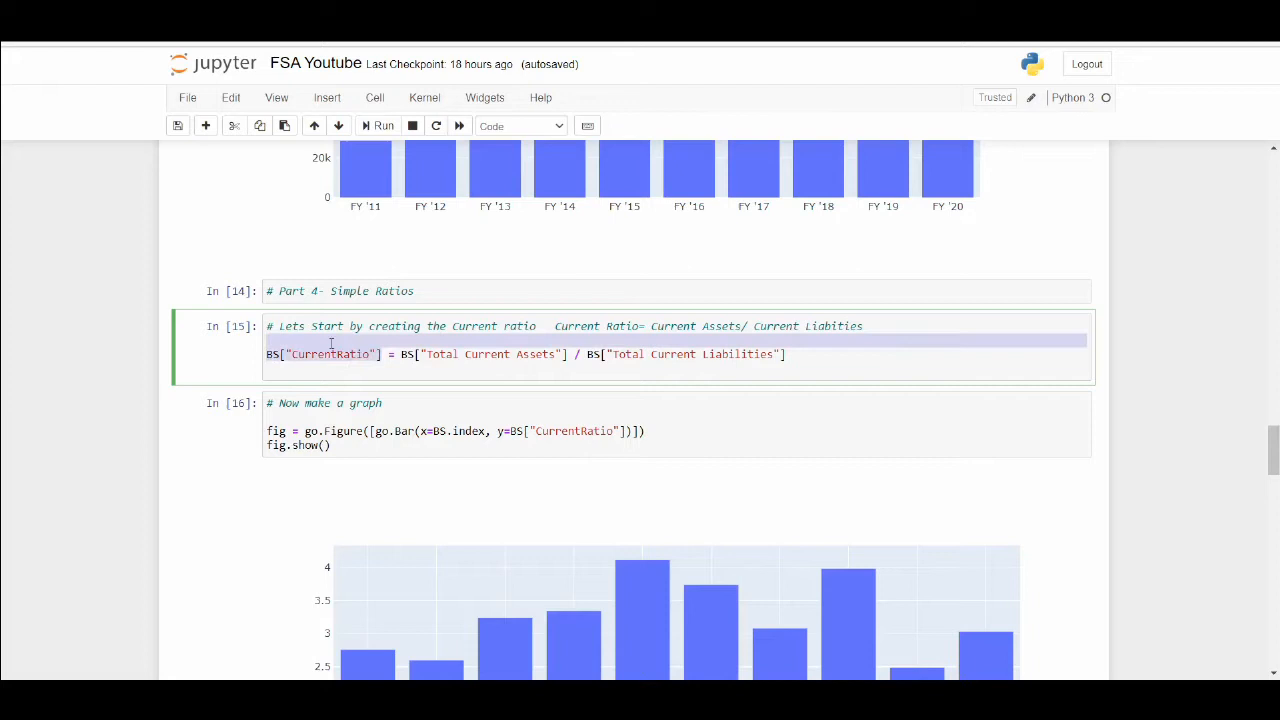
left_click(403, 354)
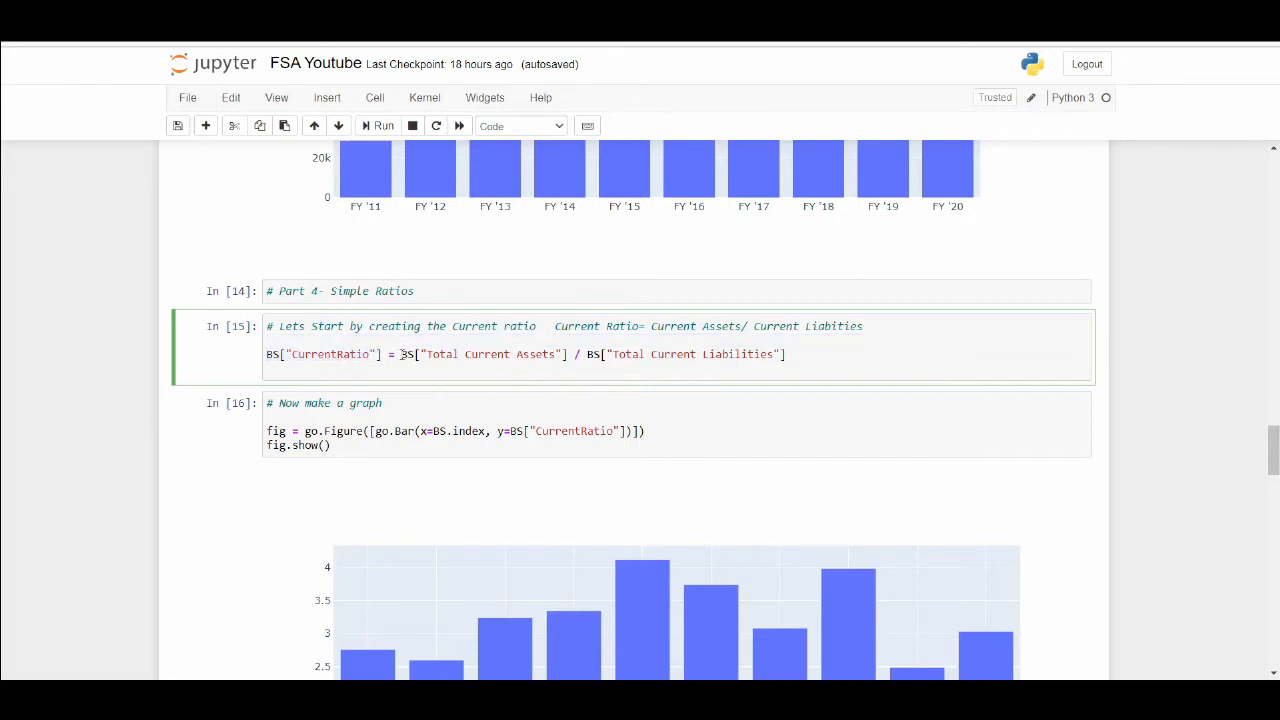
mouse_move(422, 354)
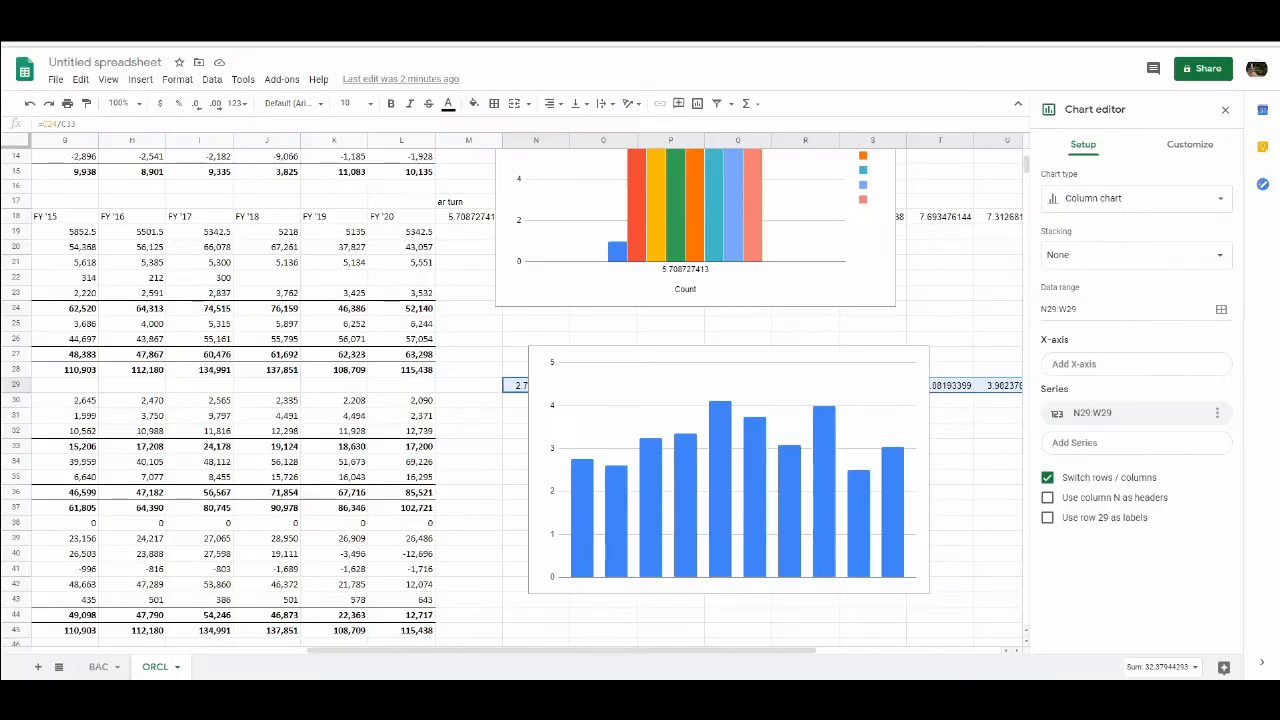
mouse_move(719, 642)
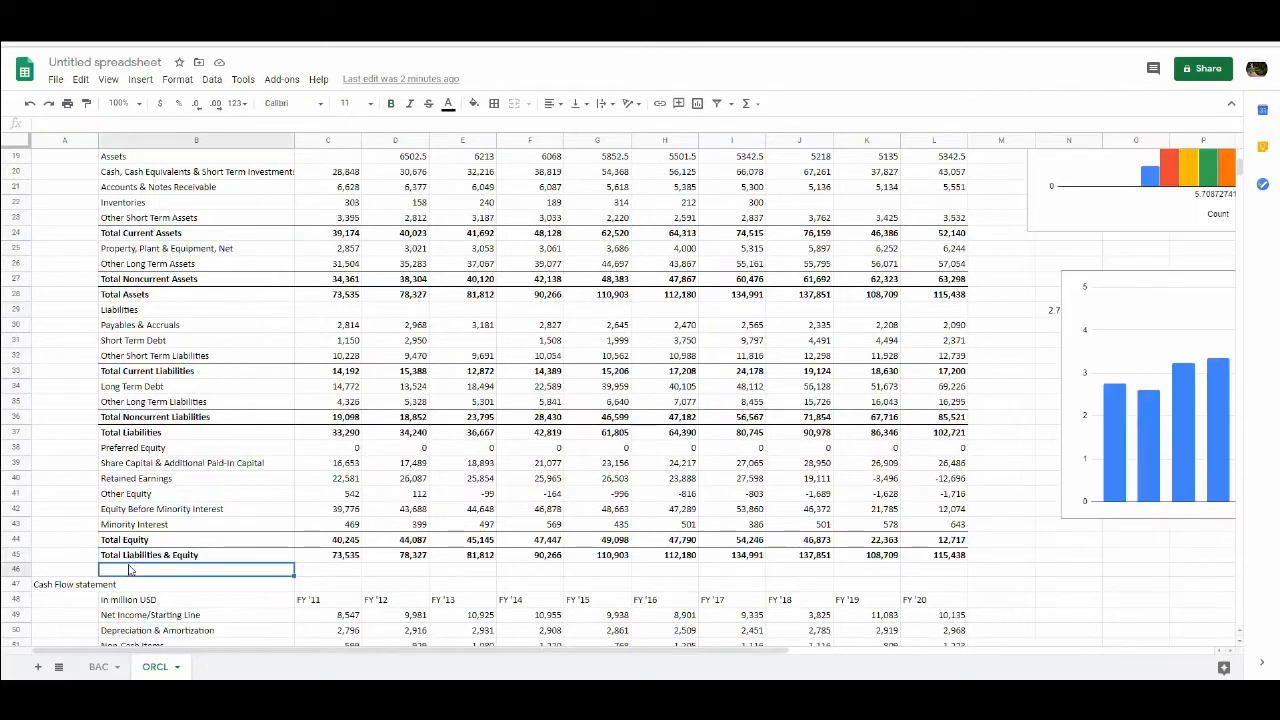
Type 'cur' in Google Sheets to inspect Total Current Assets in row 24.
type("current asset")
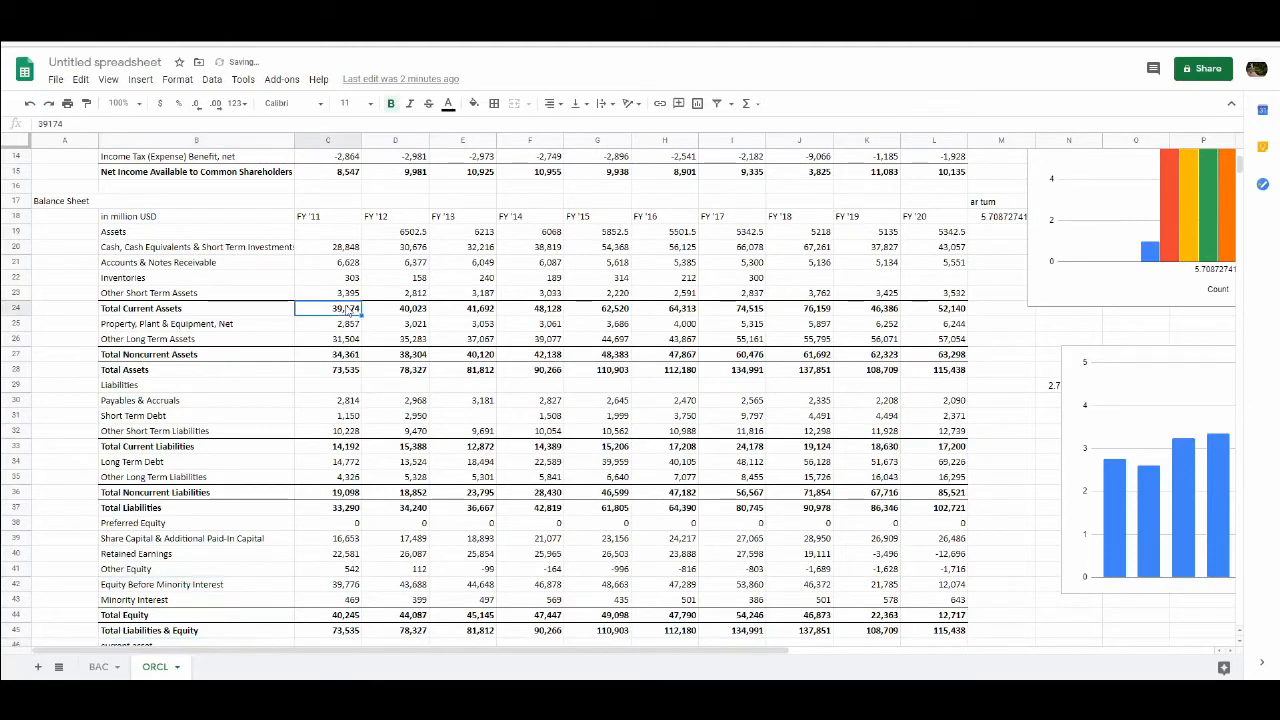
left_click(328, 446)
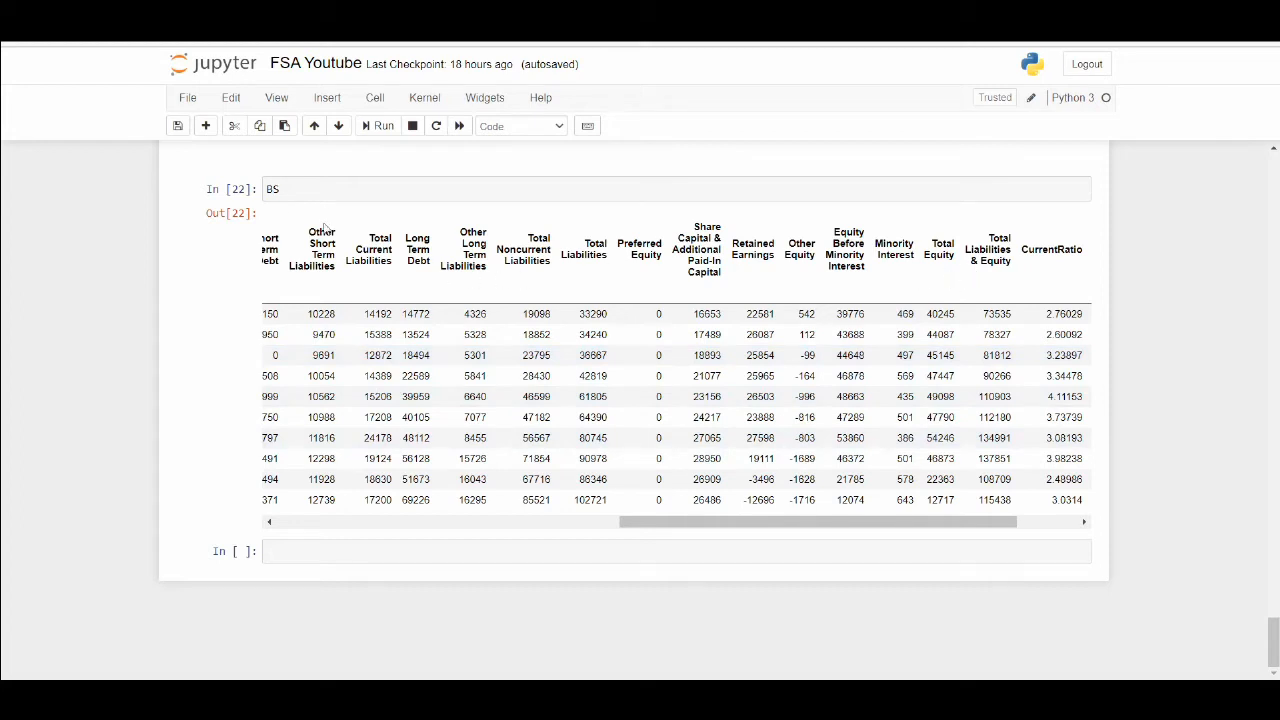
left_click(280, 189)
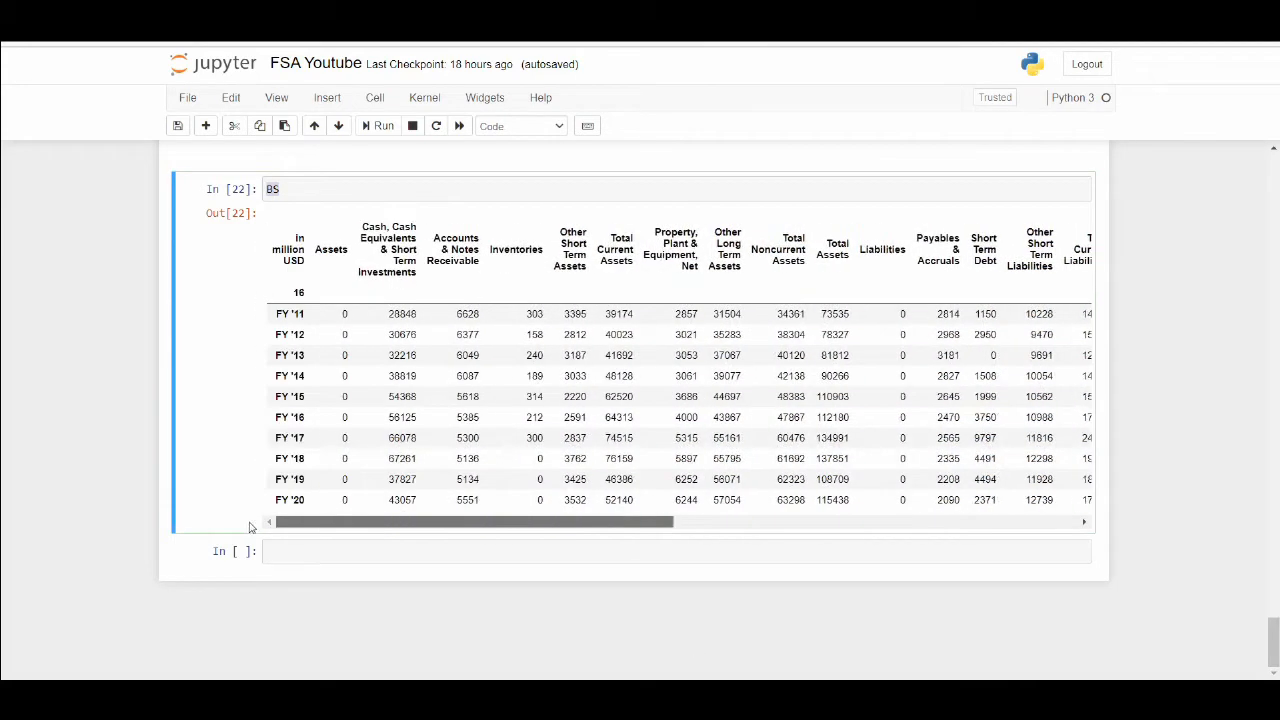
mouse_move(312, 530)
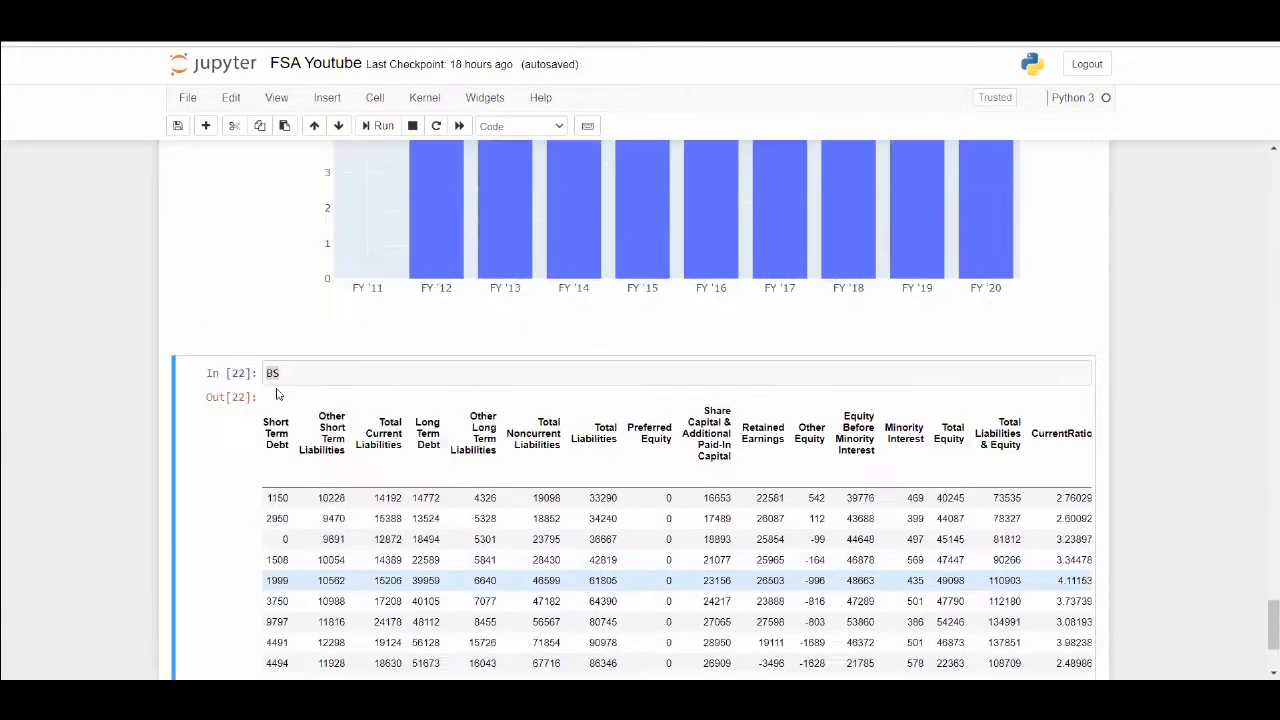
scroll("down", 3)
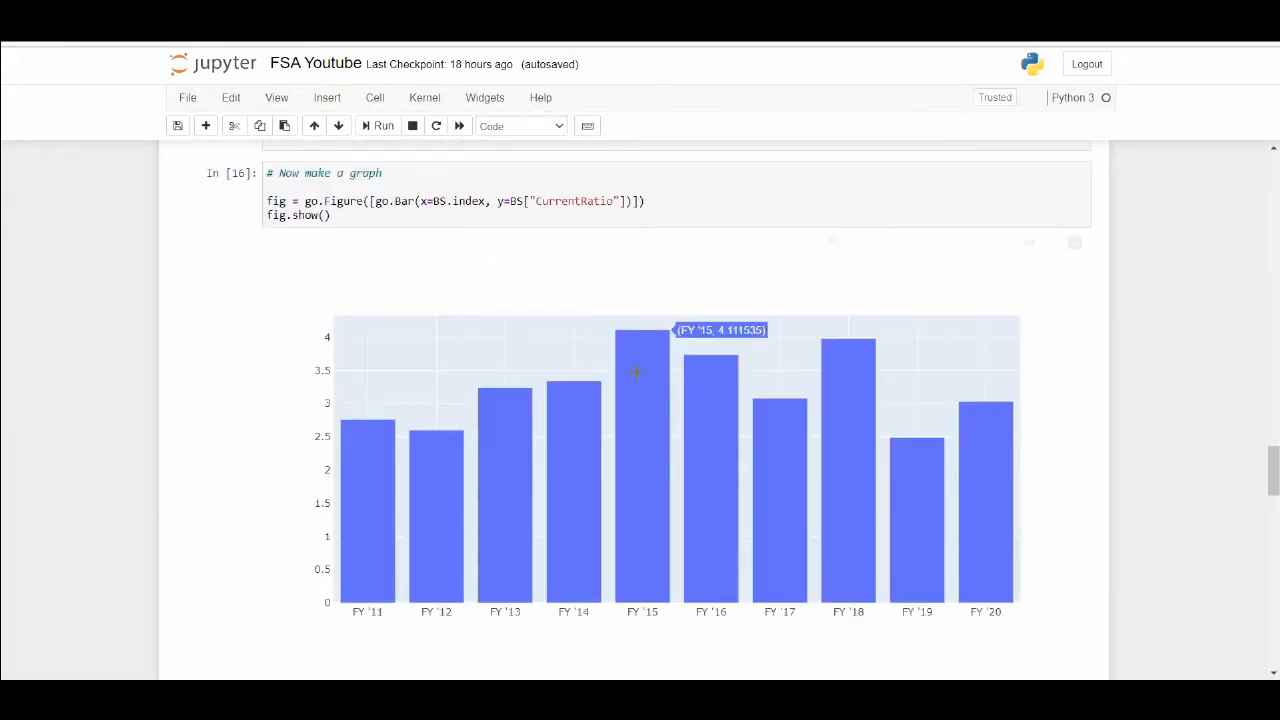
mouse_move(238, 228)
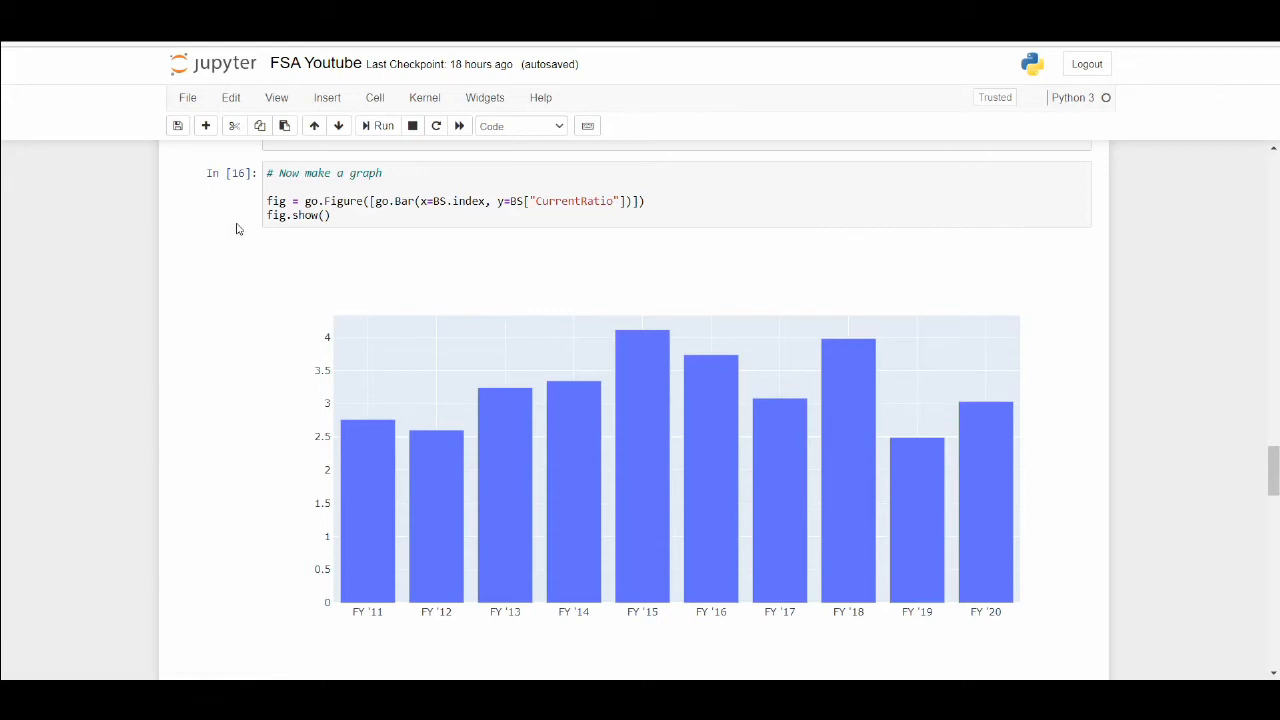
mouse_move(294, 233)
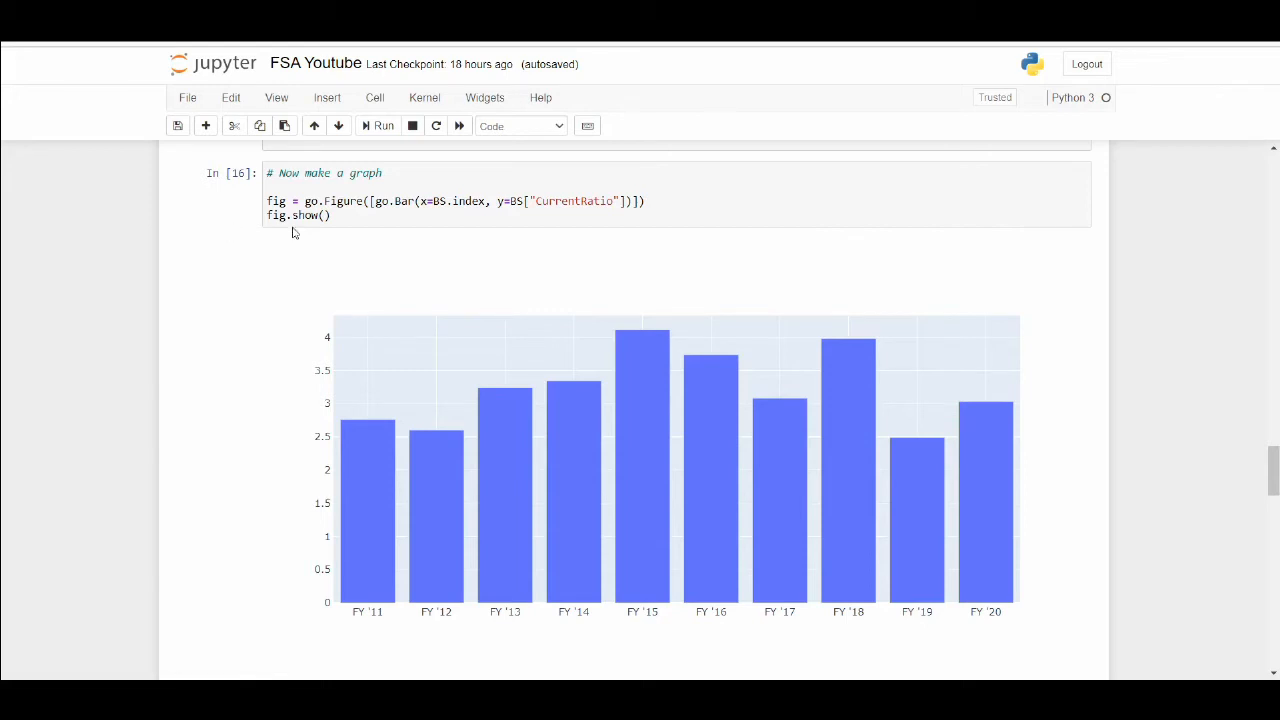
mouse_move(328, 300)
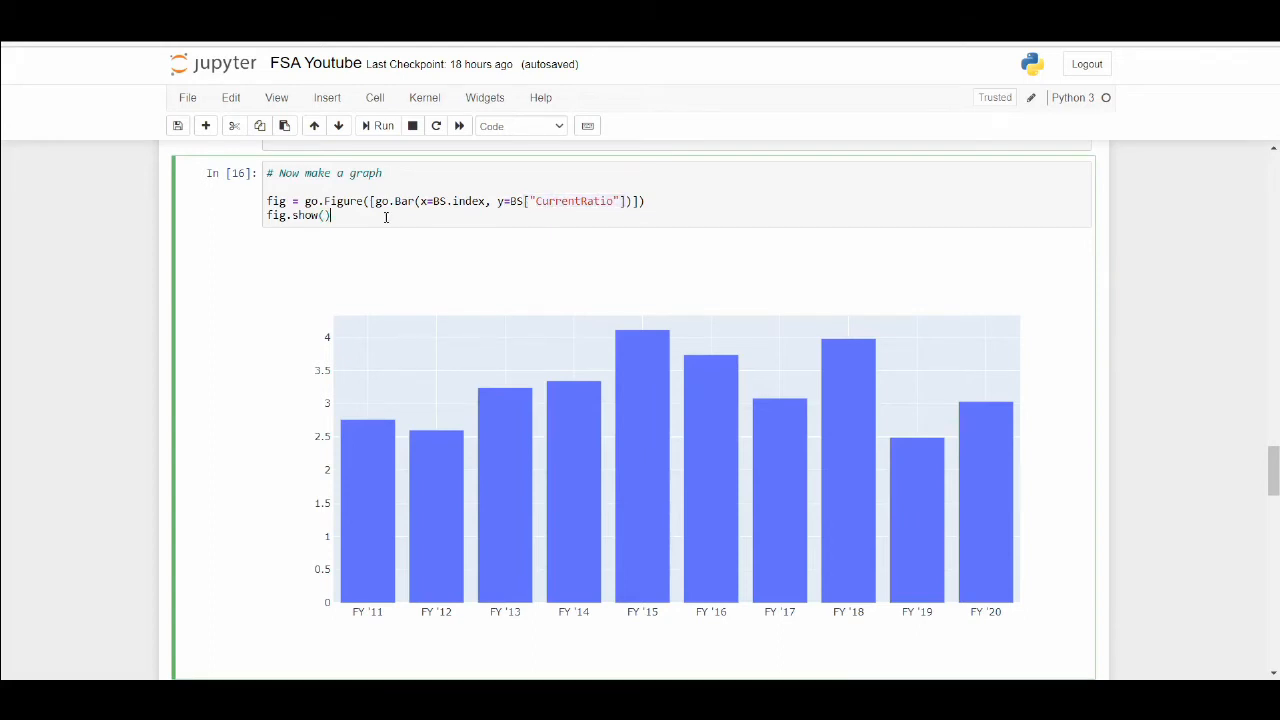
mouse_move(933, 409)
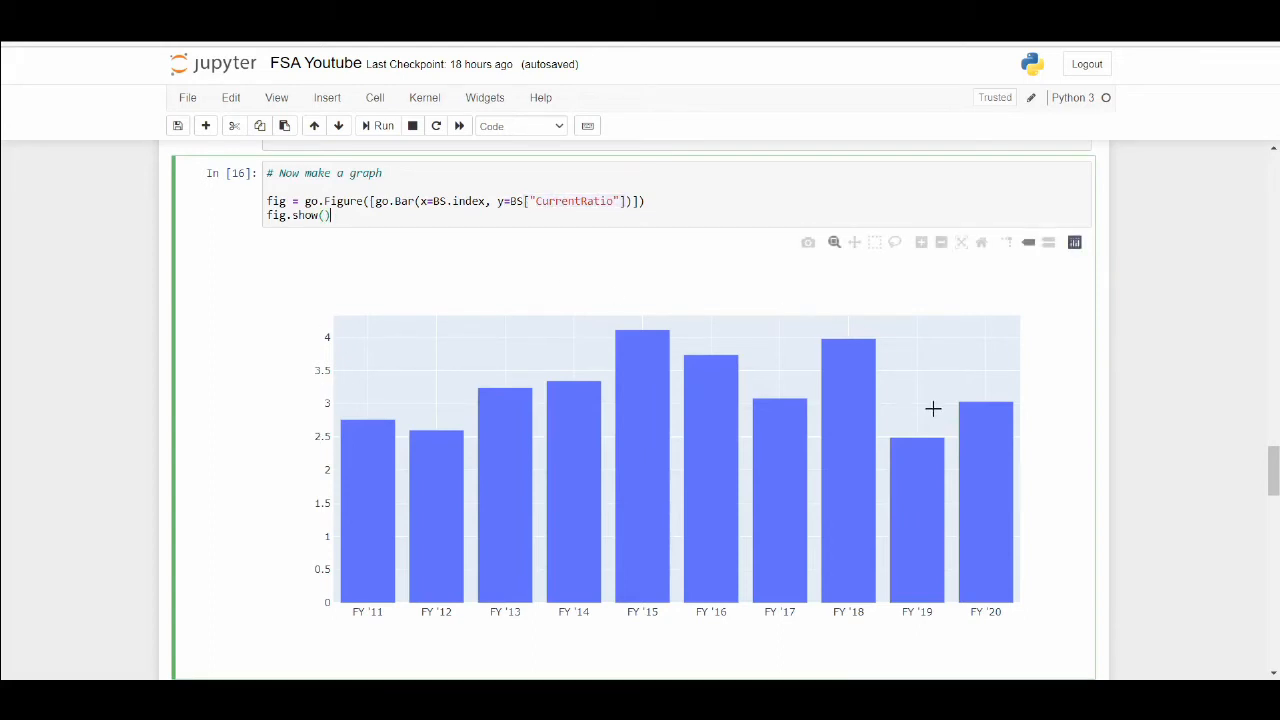
mouse_move(343, 144)
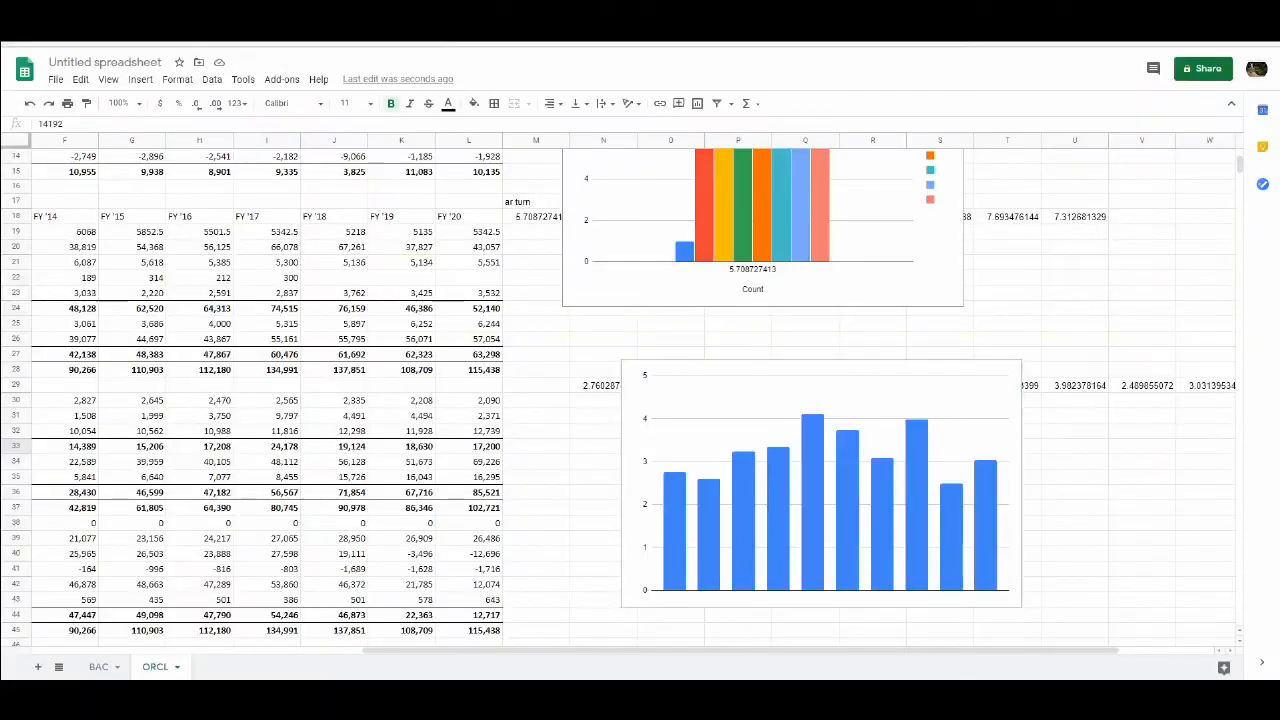
mouse_move(882, 458)
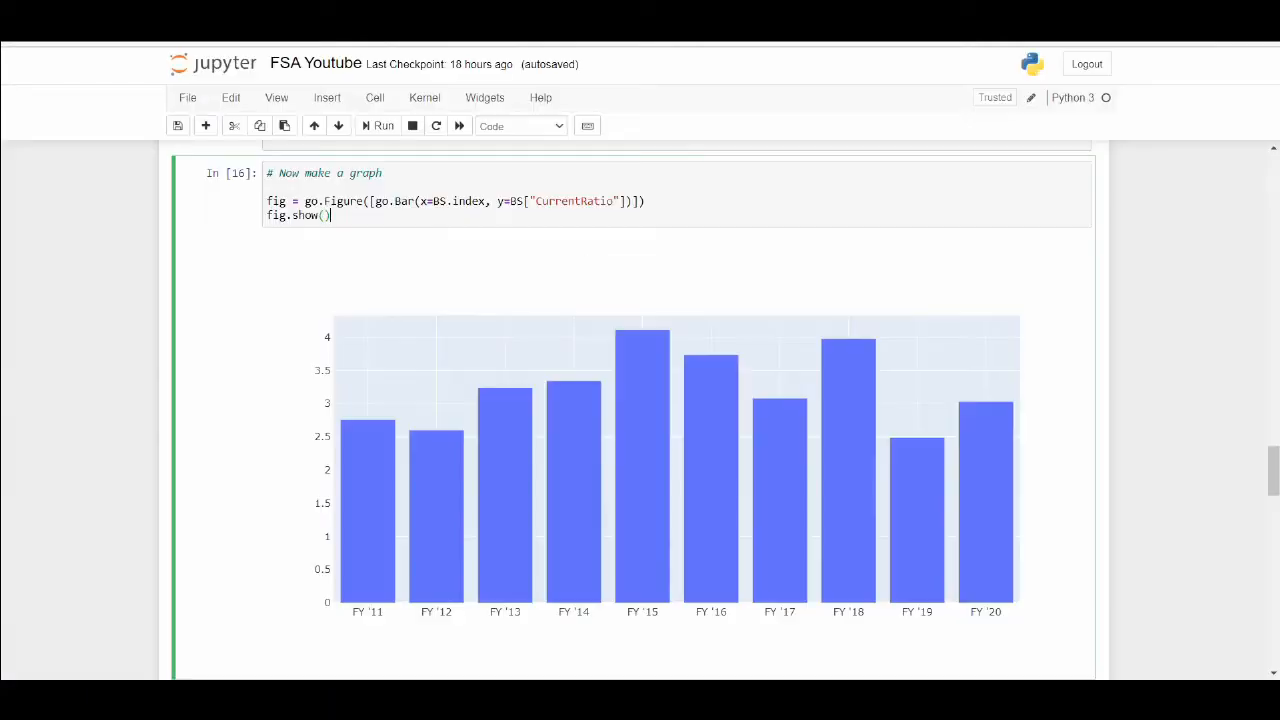
Move the column chart down so row 29's current ratio values are visible.
scroll("up", 3)
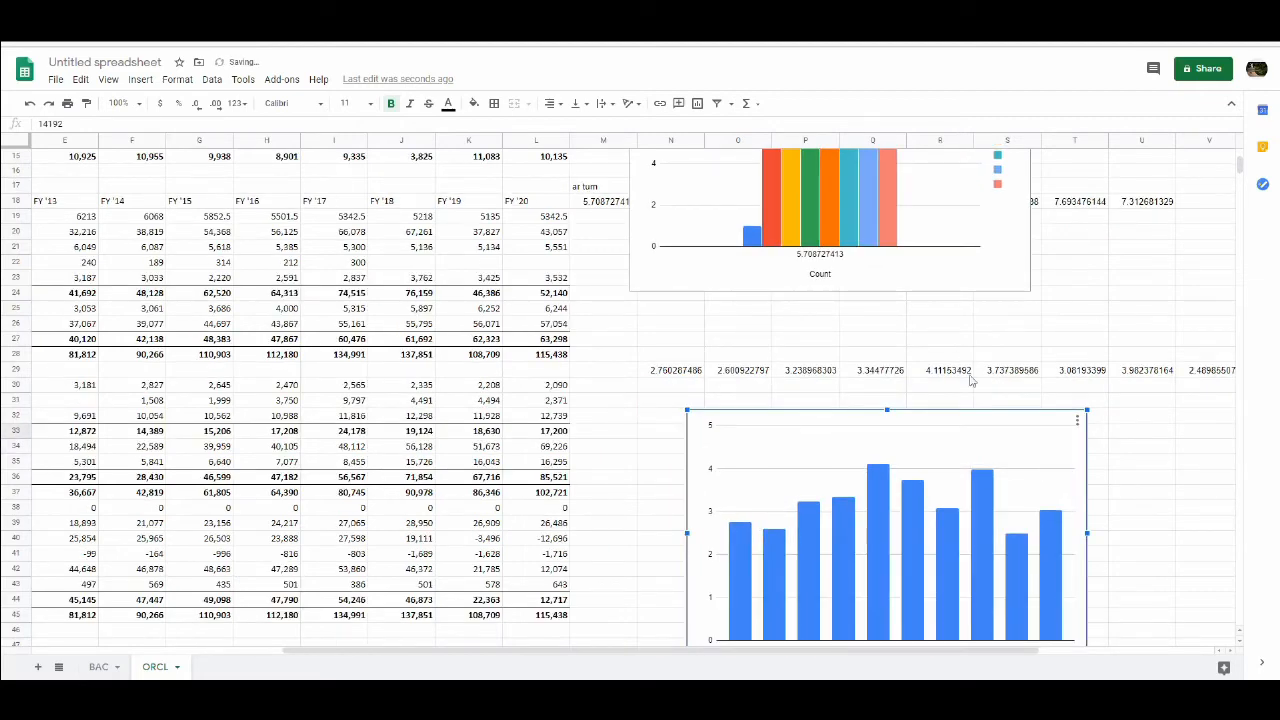
left_click_drag(885, 527, 870, 485)
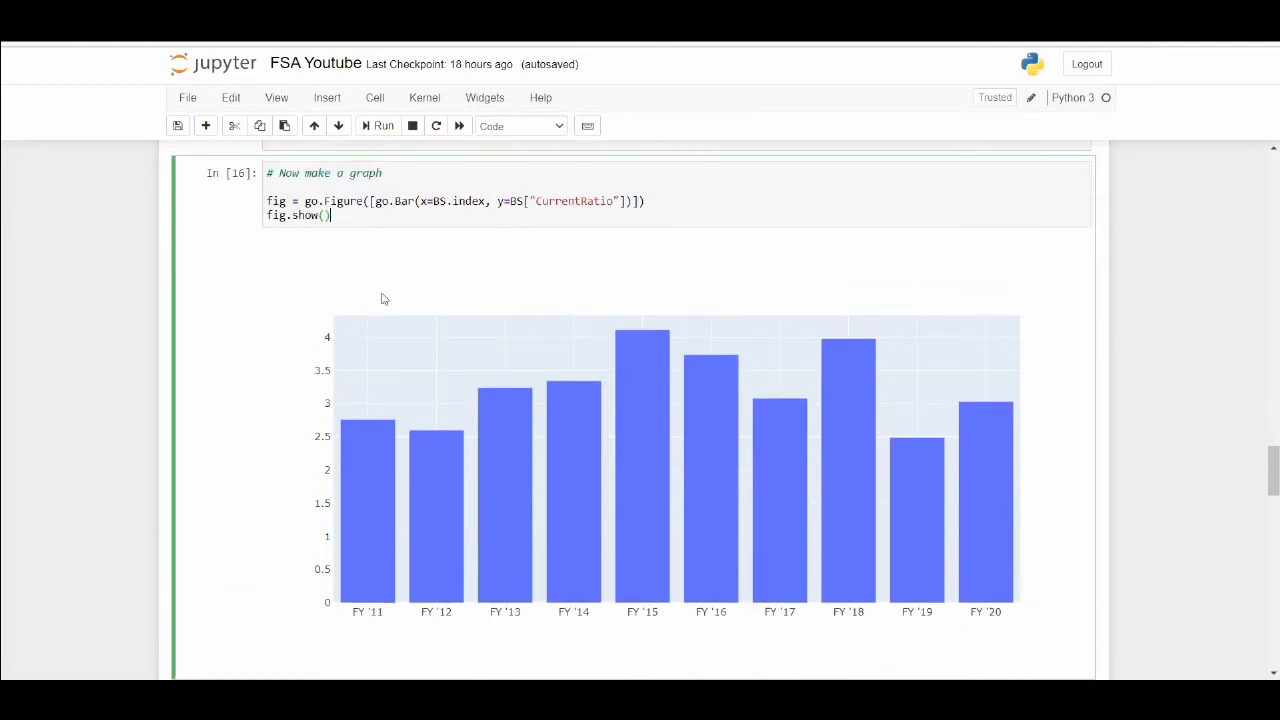
scroll("up", 3)
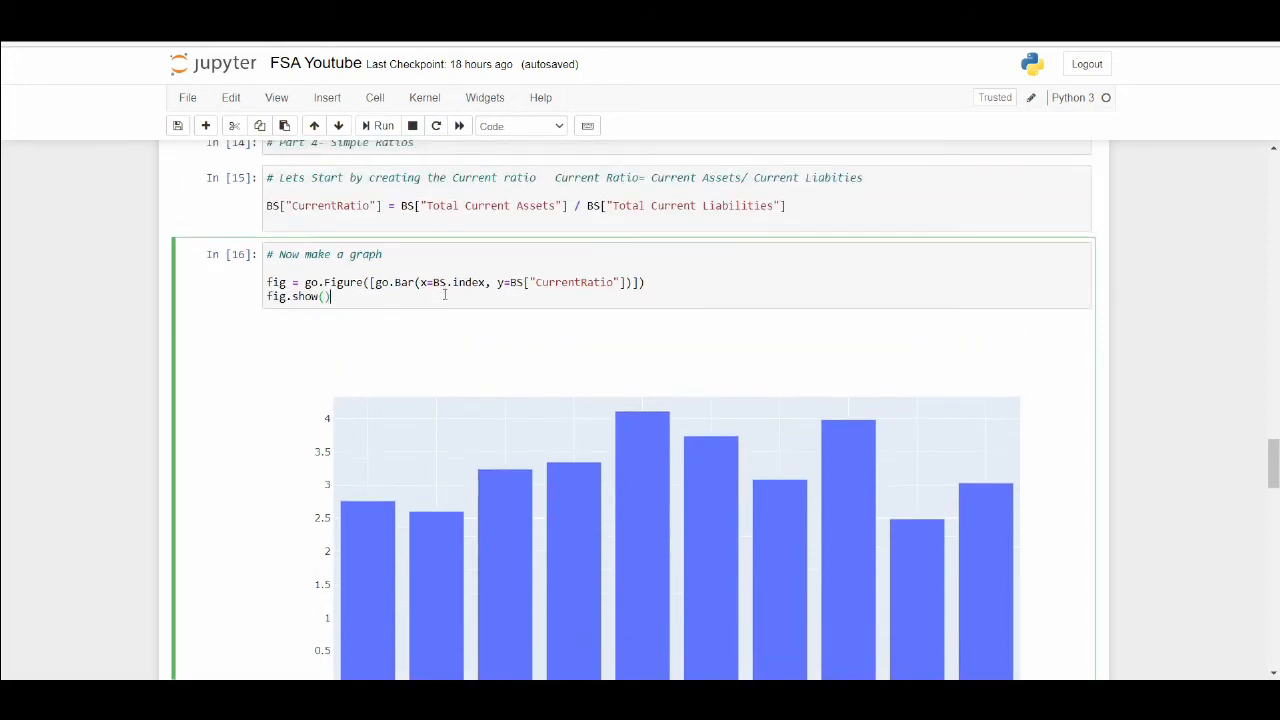
scroll("down", 3)
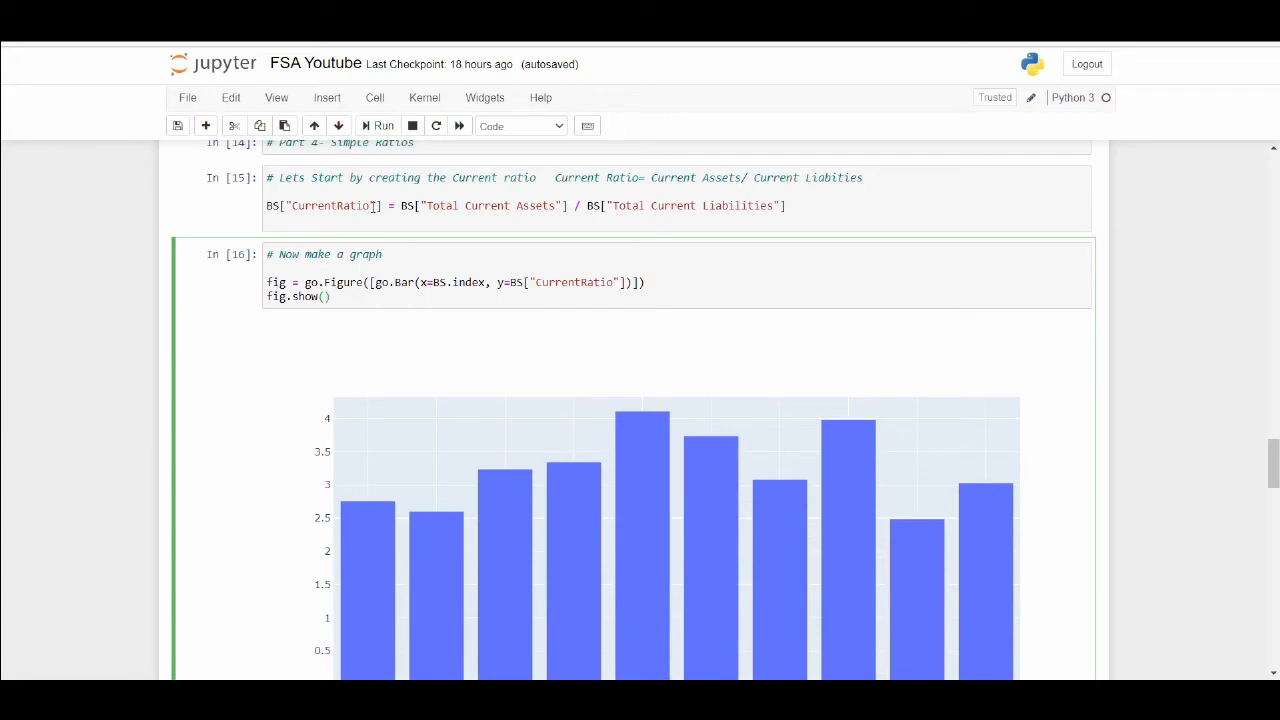
scroll("down", 3)
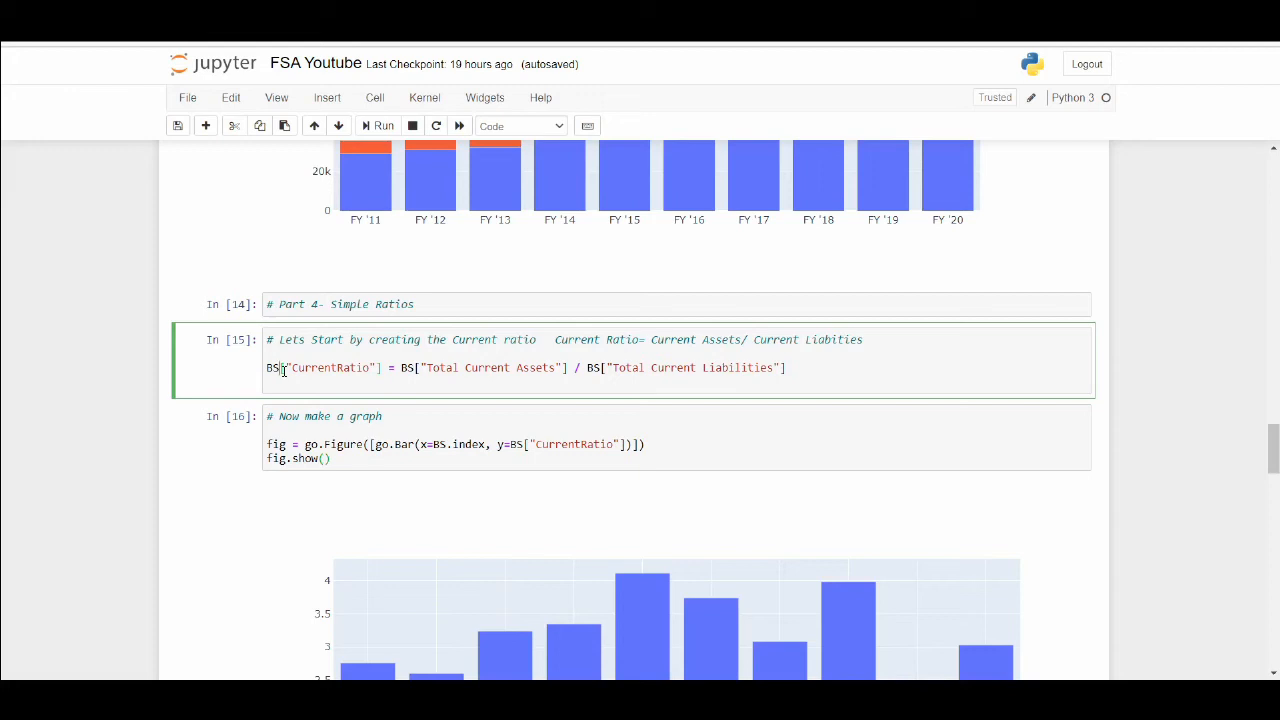
scroll("down", 3)
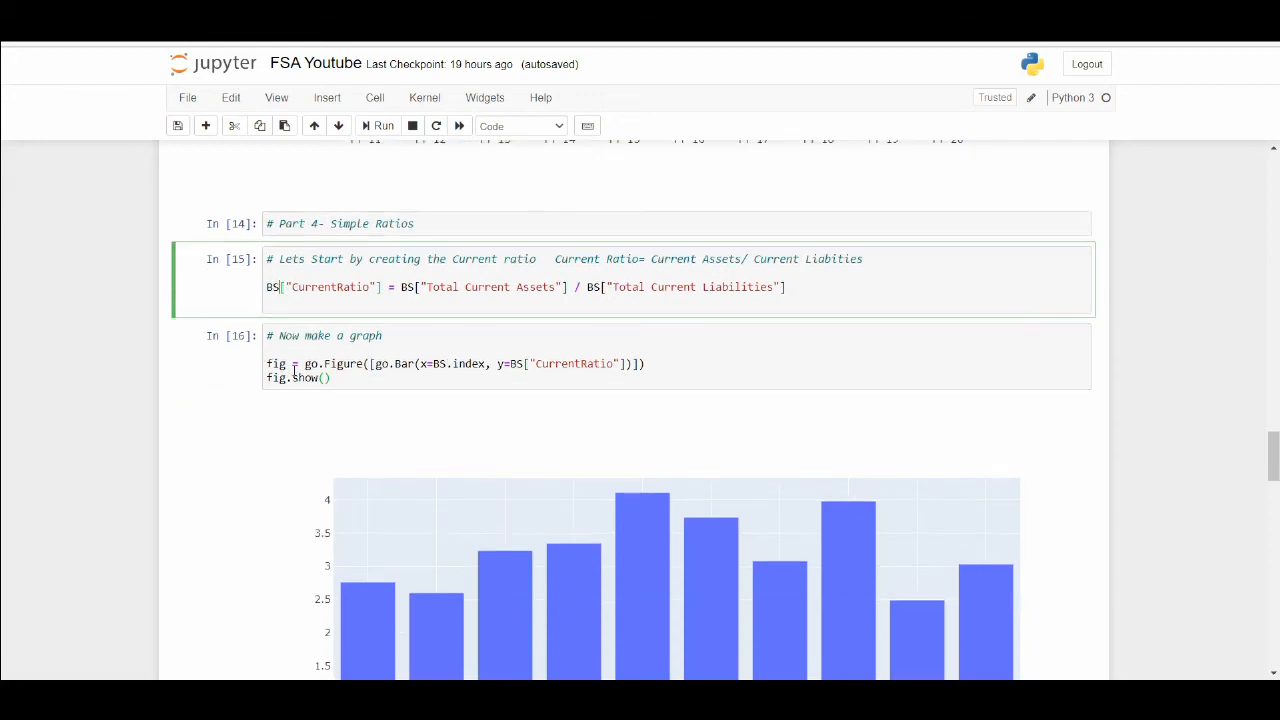
scroll("down", 3)
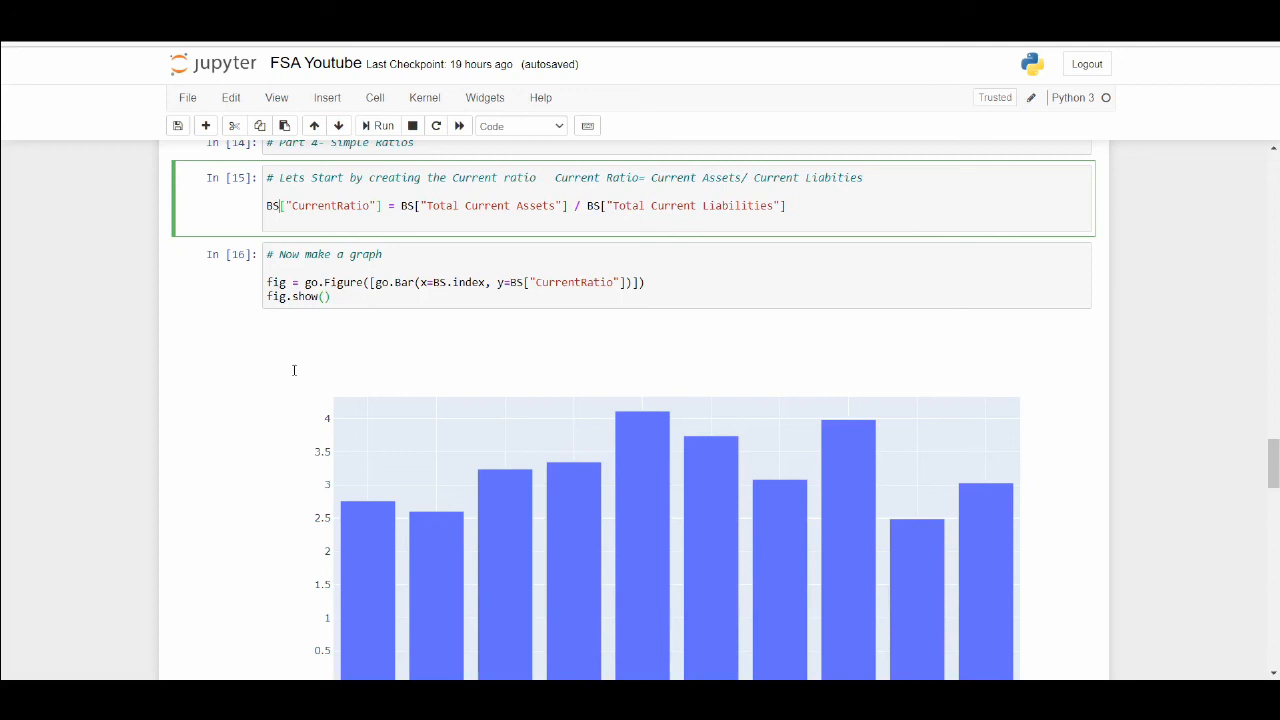
mouse_move(291, 350)
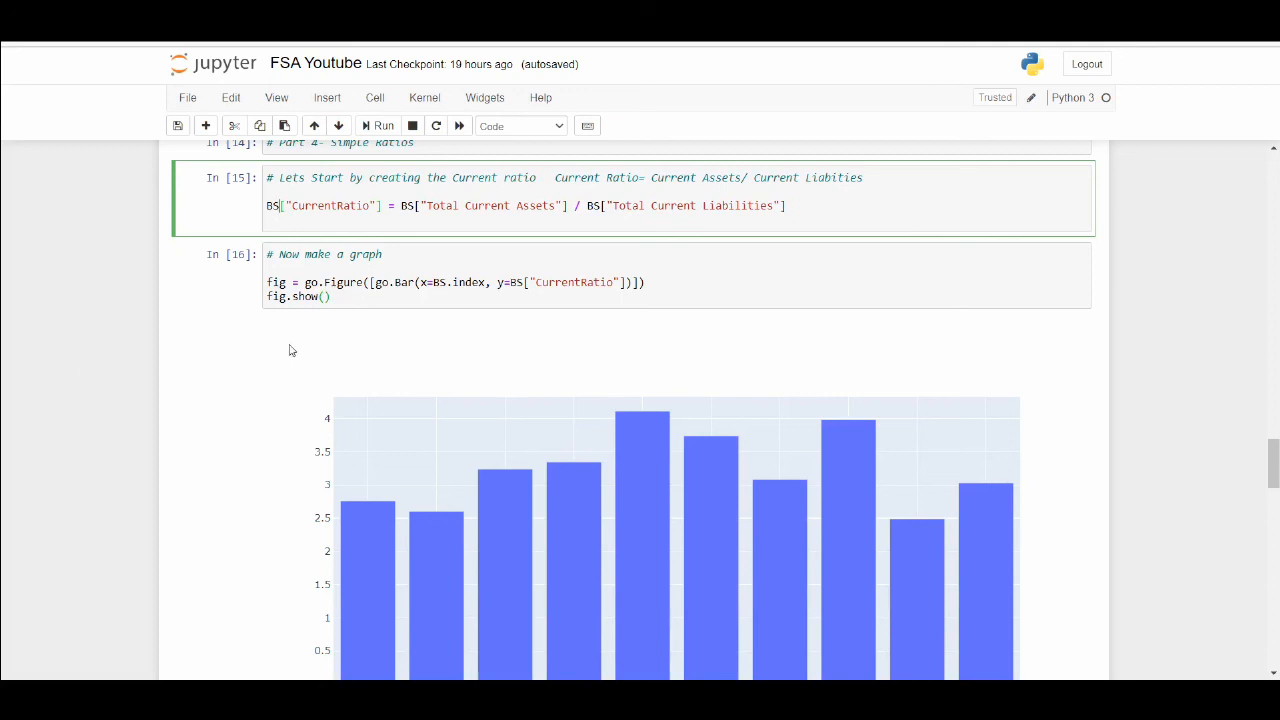
scroll("down", 3)
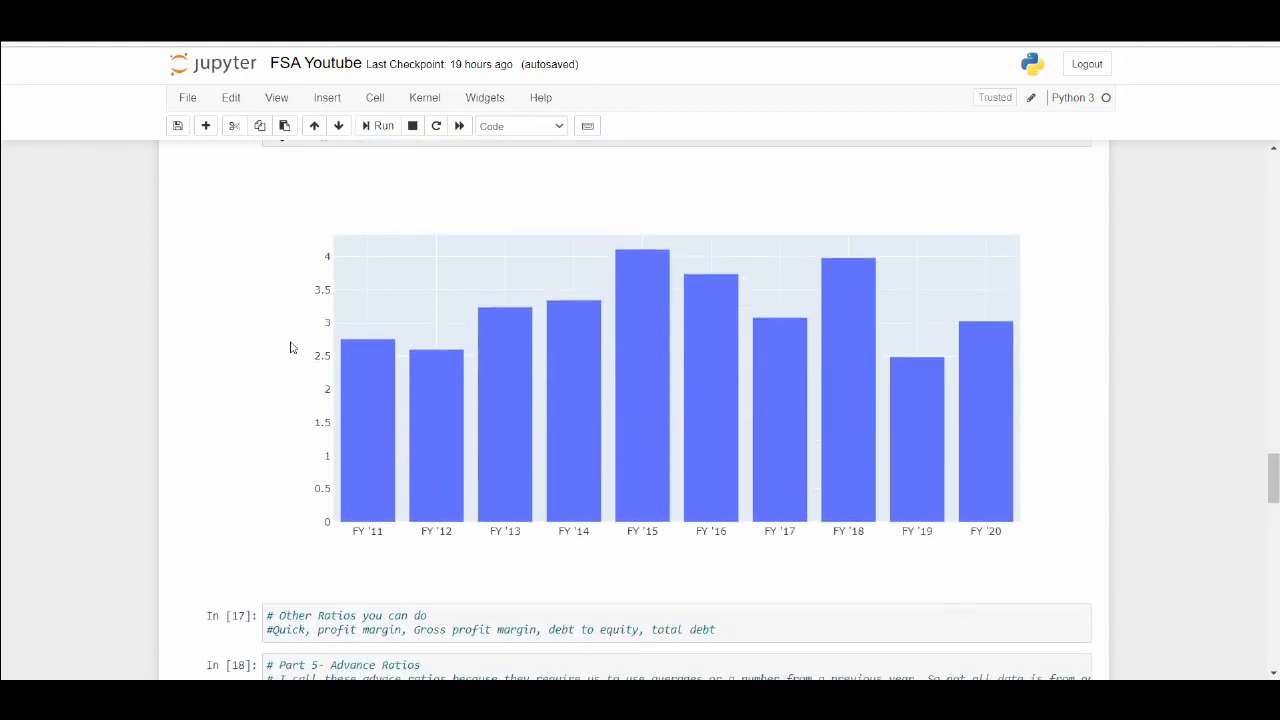